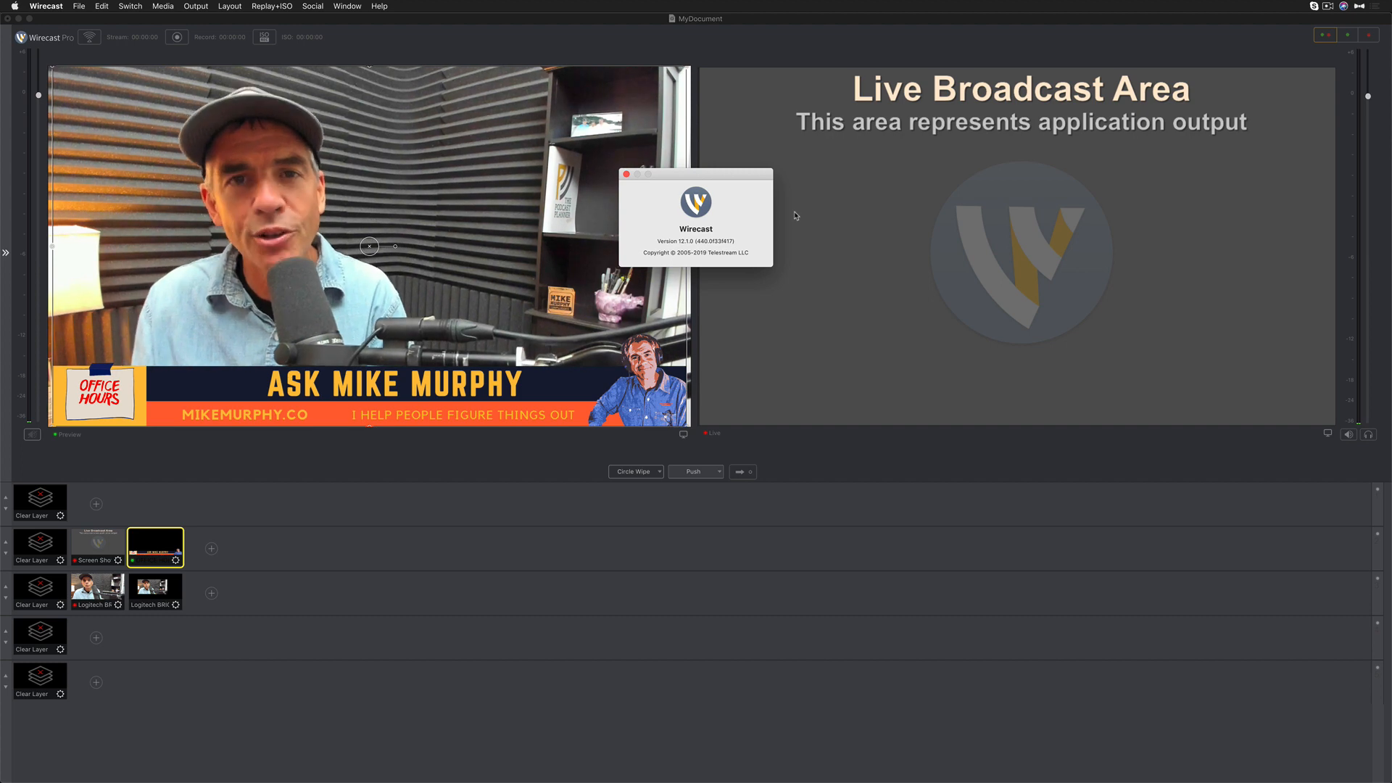
Dismiss the About Wirecast version information window
{"action": "left_click", "coordinate": [627, 174]}
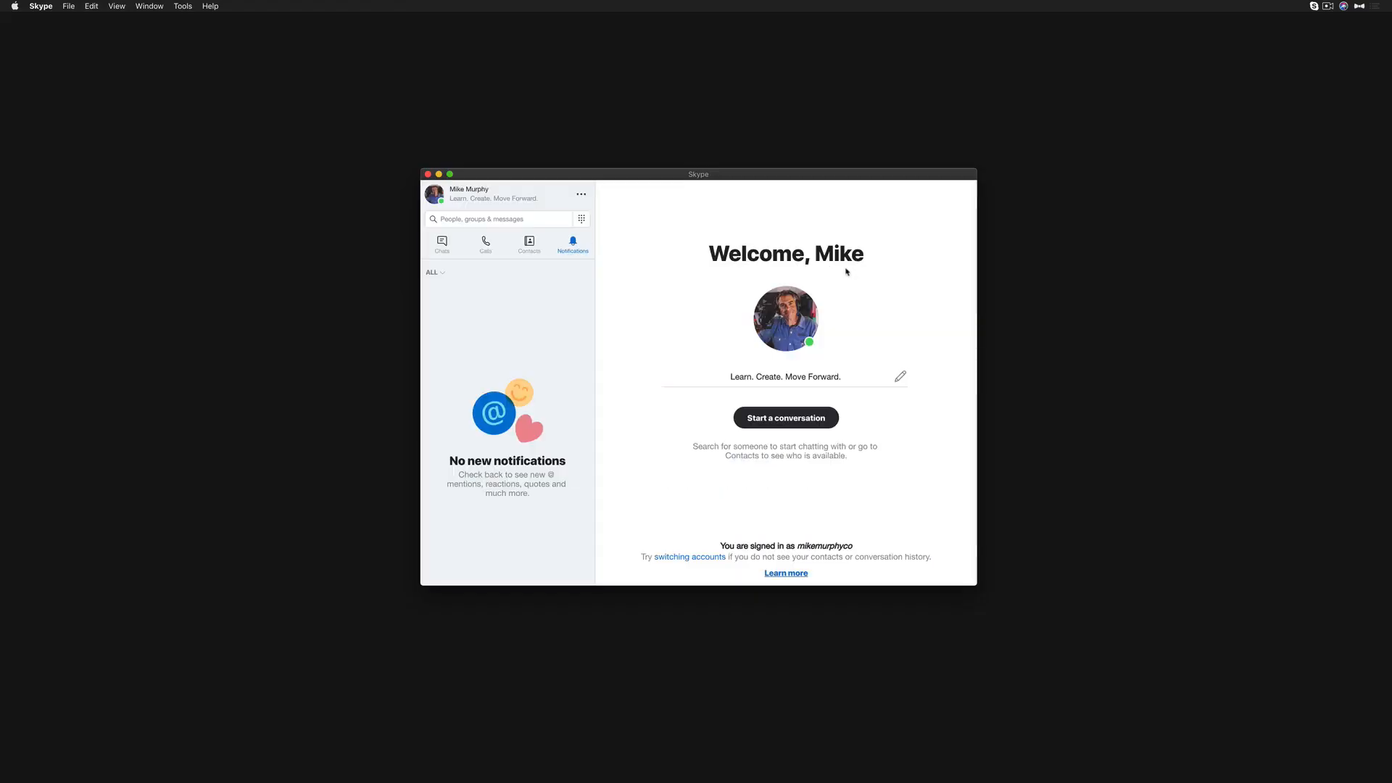
{"action": "mouse_move", "coordinate": [664, 232]}
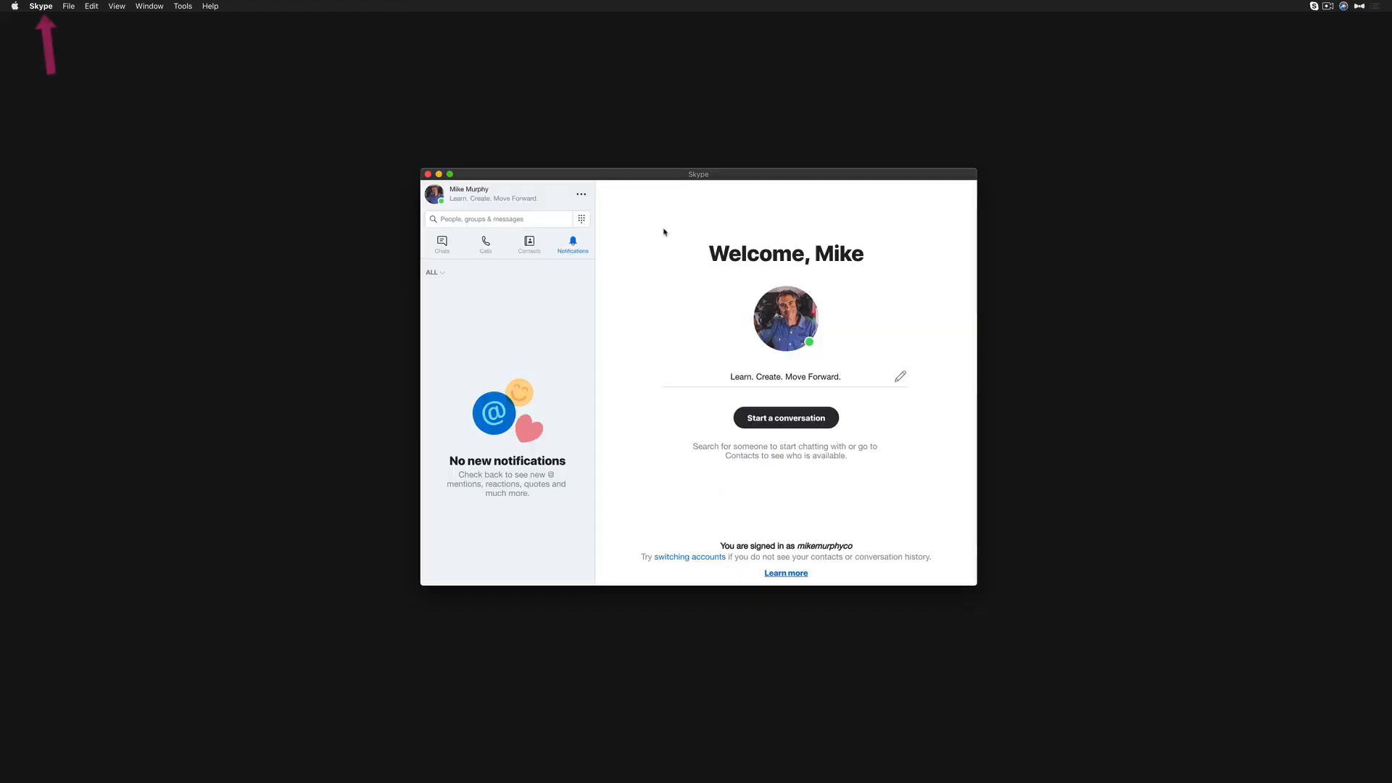
In Skype's Audio & Video Settings, set the camera to Wirecast Virtual Camera
{"action": "left_click", "coordinate": [40, 6]}
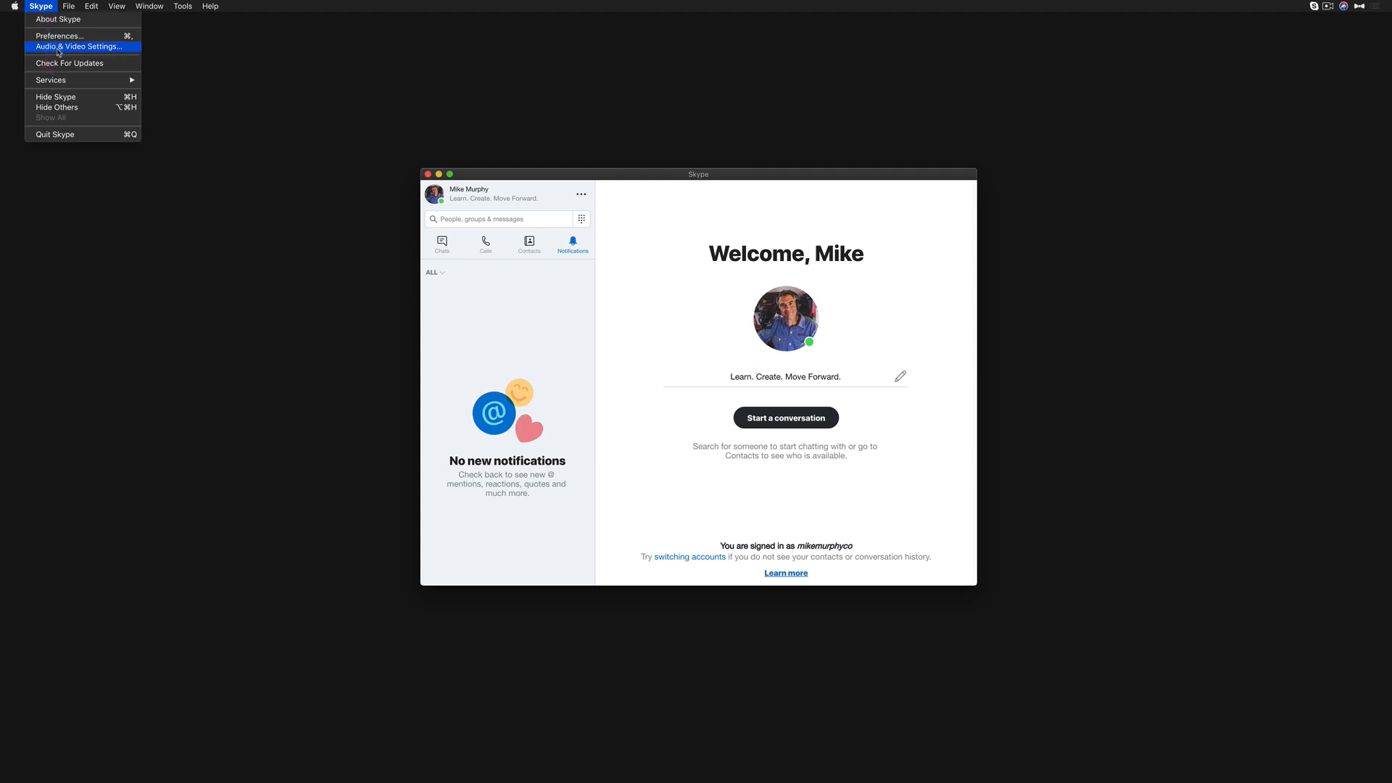
{"action": "left_click", "coordinate": [80, 46]}
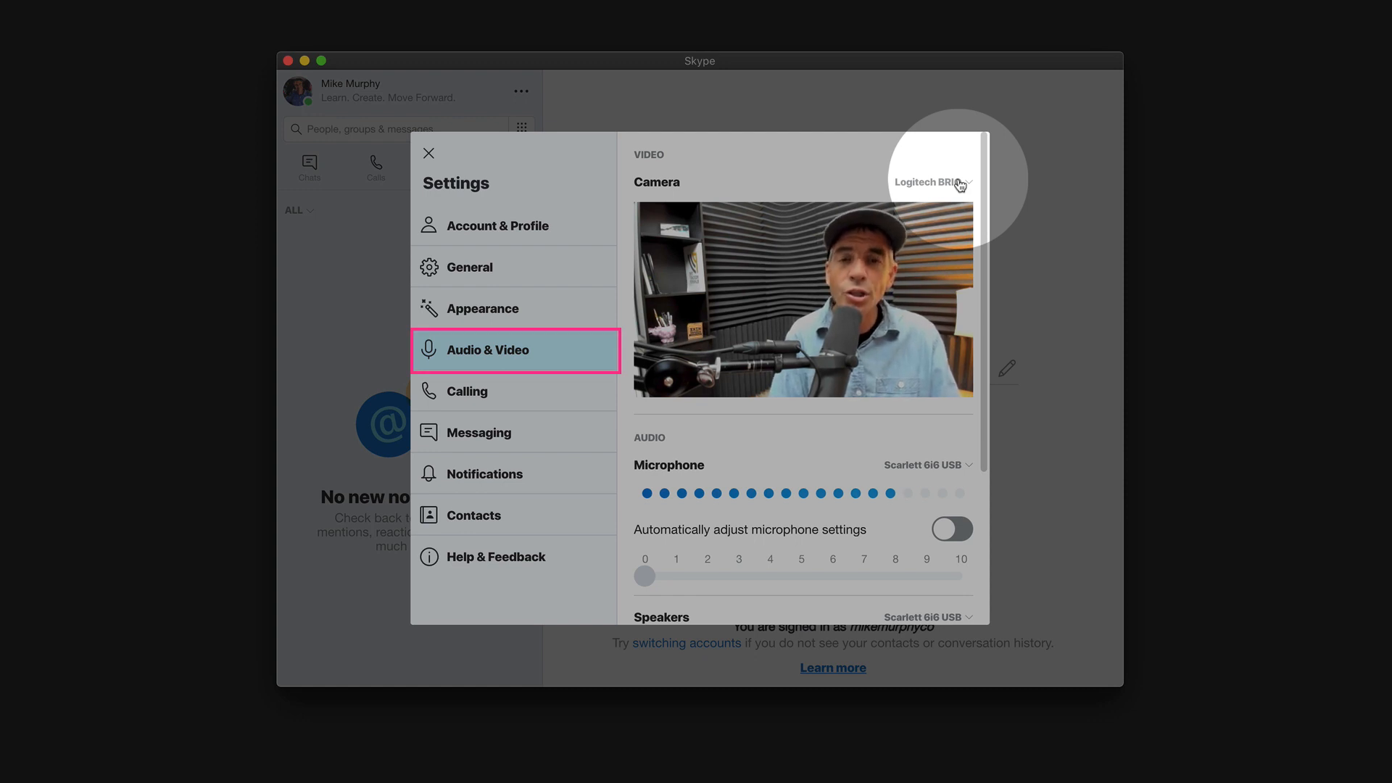
{"action": "left_click", "coordinate": [932, 182]}
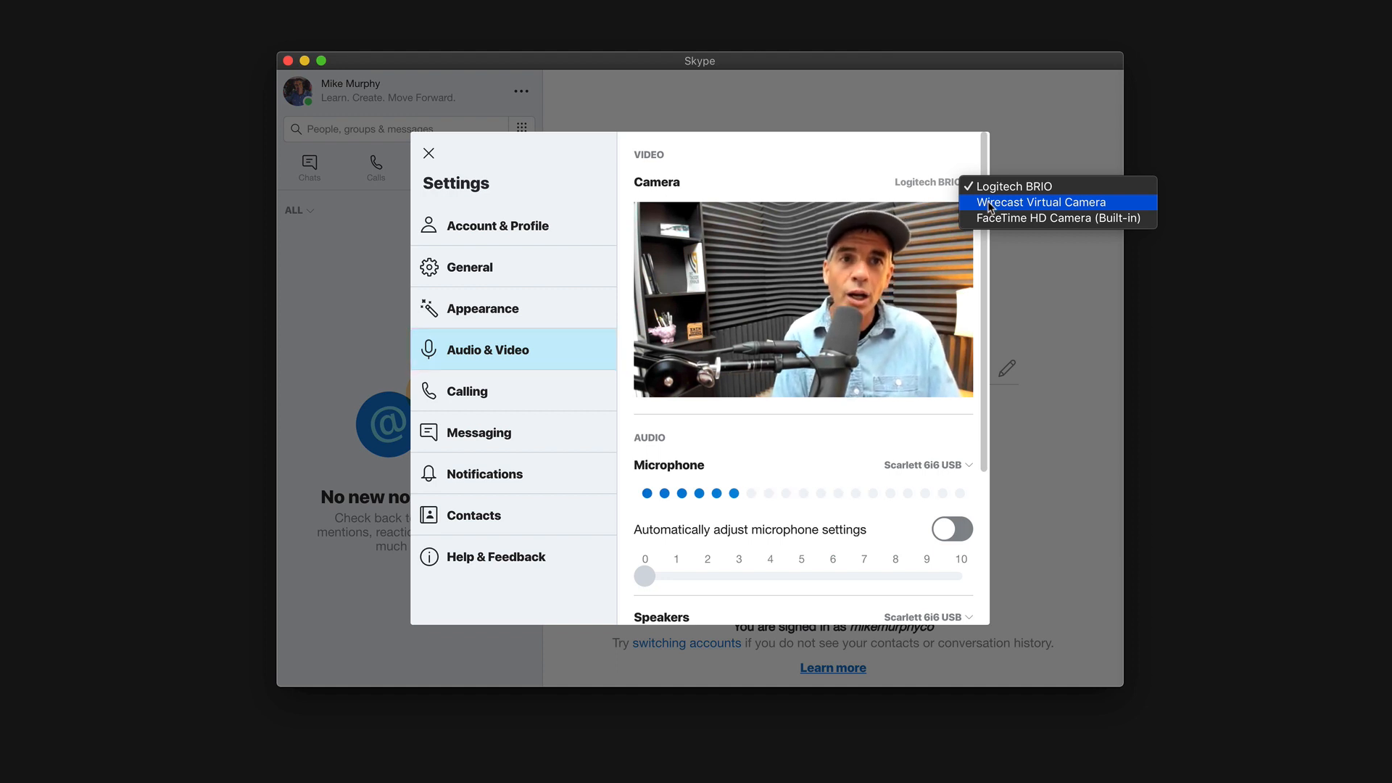
{"action": "left_click", "coordinate": [1039, 202]}
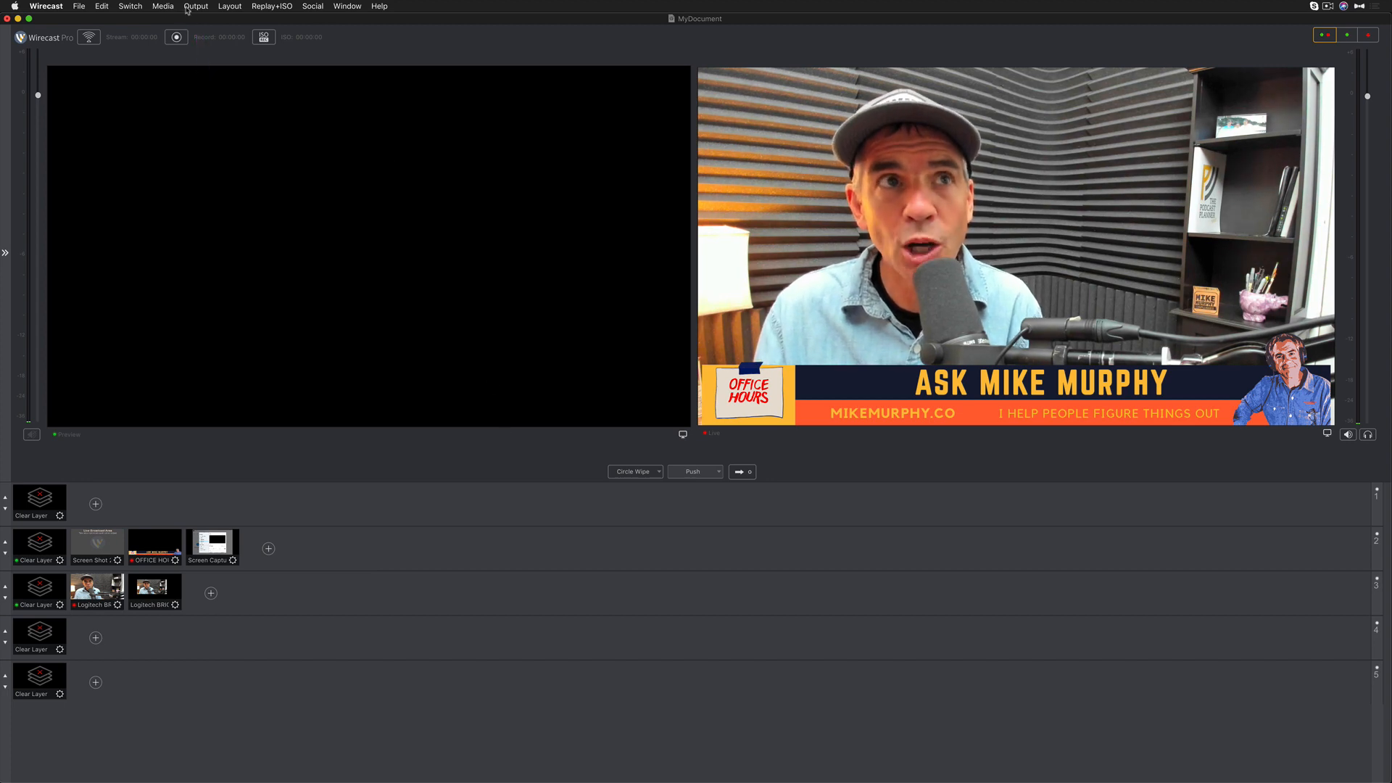
Open Wirecast's Output menu for Virtual Camera Out at HD 720p
{"action": "left_click", "coordinate": [195, 6]}
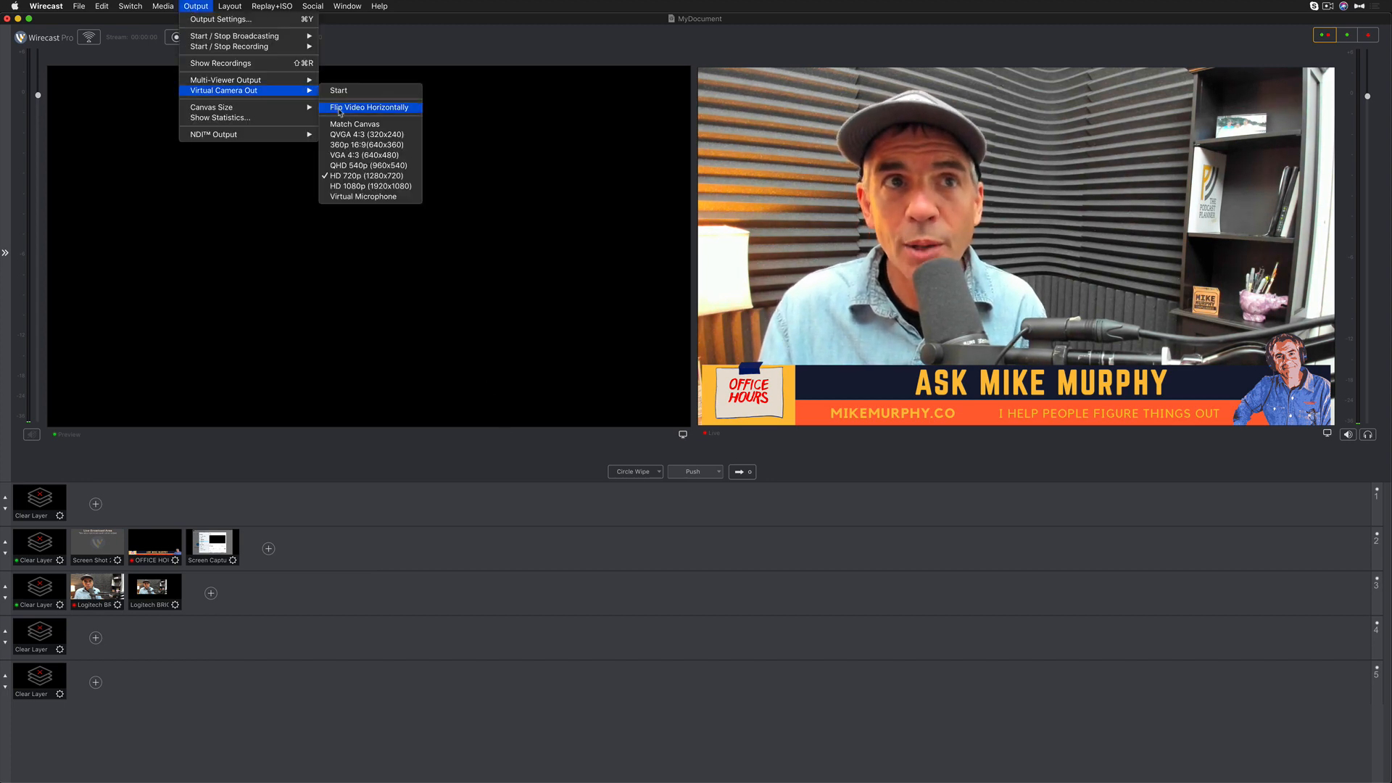
{"action": "mouse_move", "coordinate": [366, 174]}
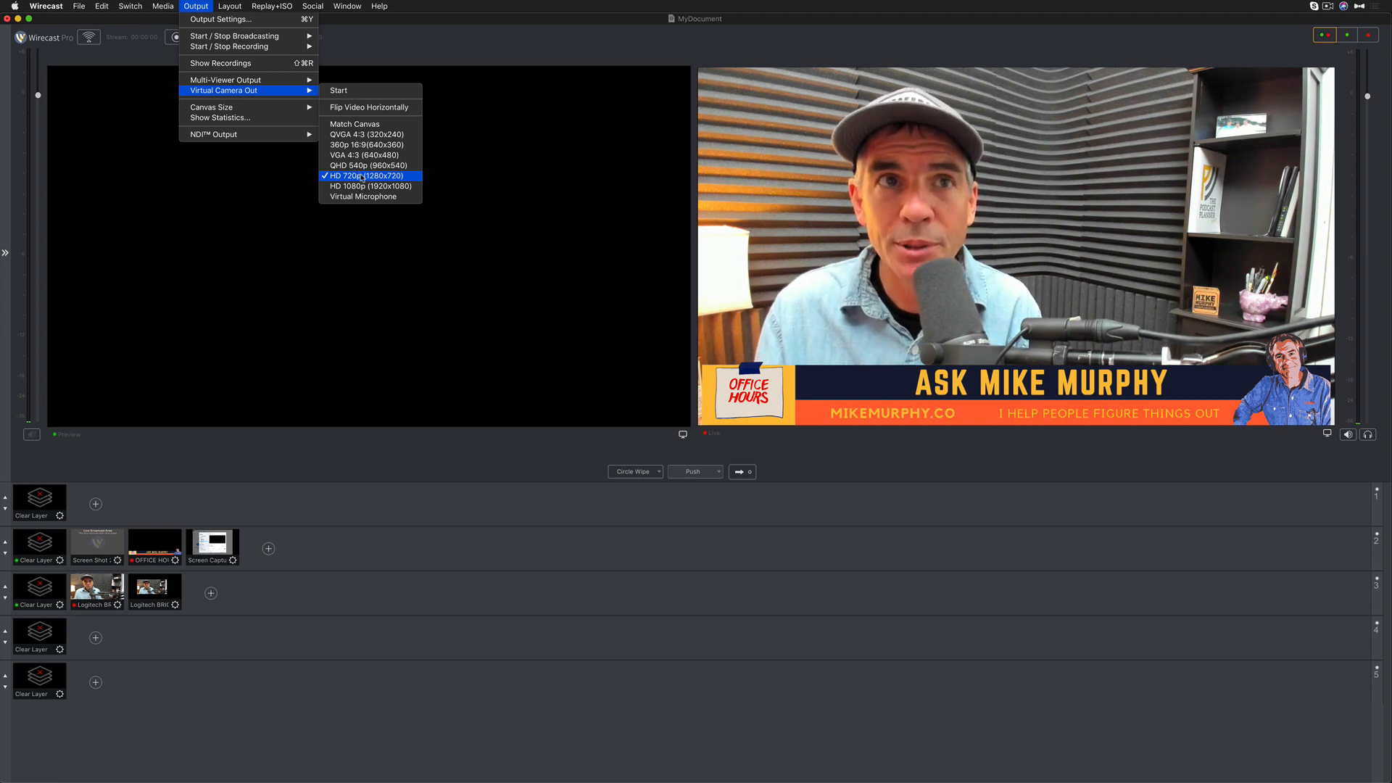
{"action": "mouse_move", "coordinate": [338, 91]}
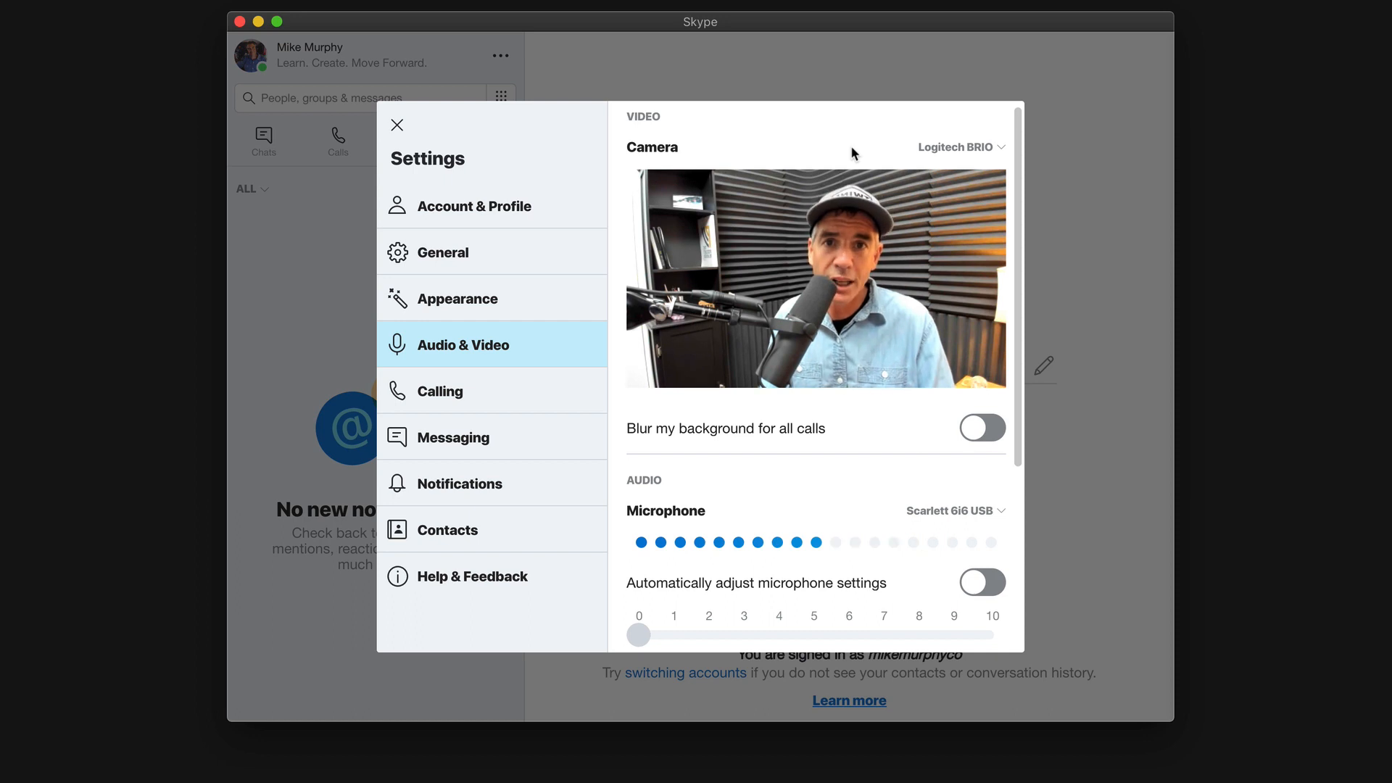
Reopen Skype's camera list and pick Wirecast Virtual Camera
{"action": "left_click", "coordinate": [958, 147]}
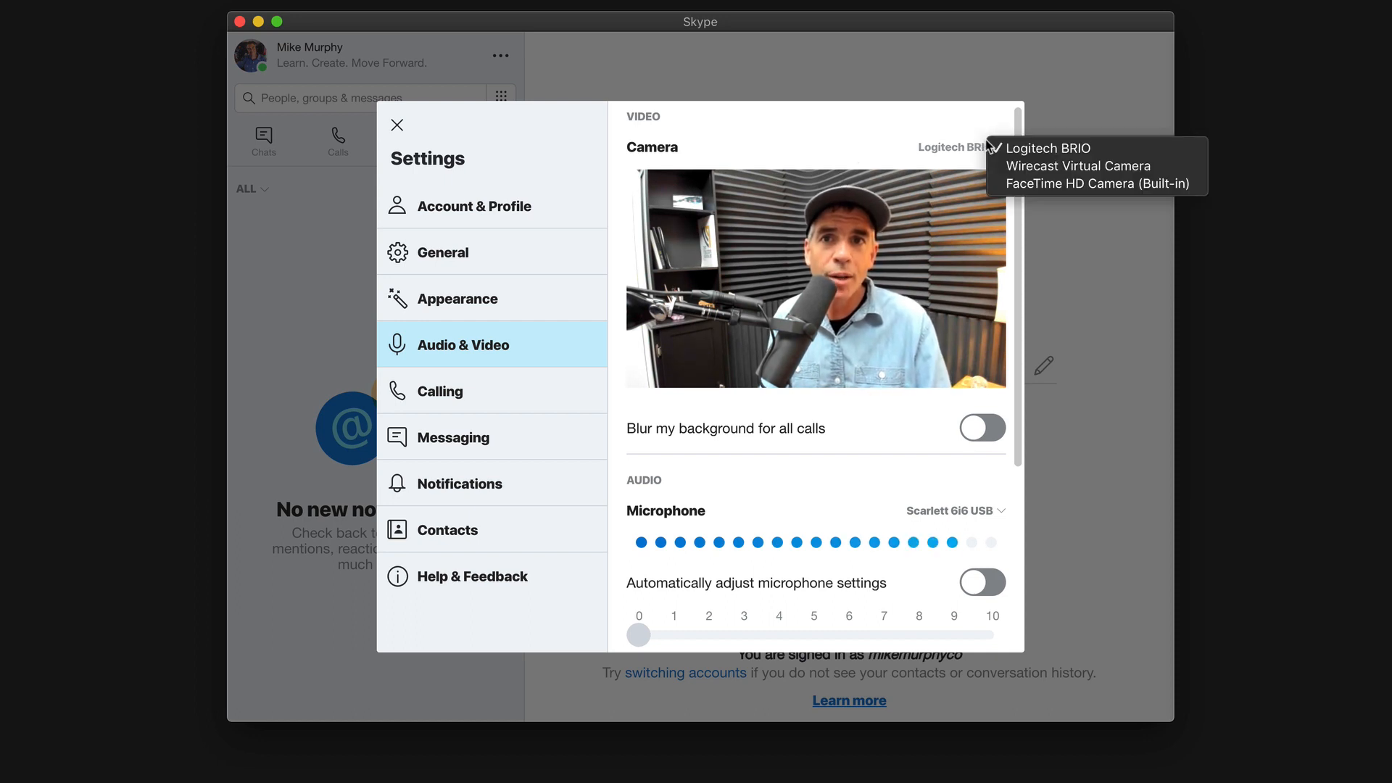
{"action": "mouse_move", "coordinate": [1079, 166]}
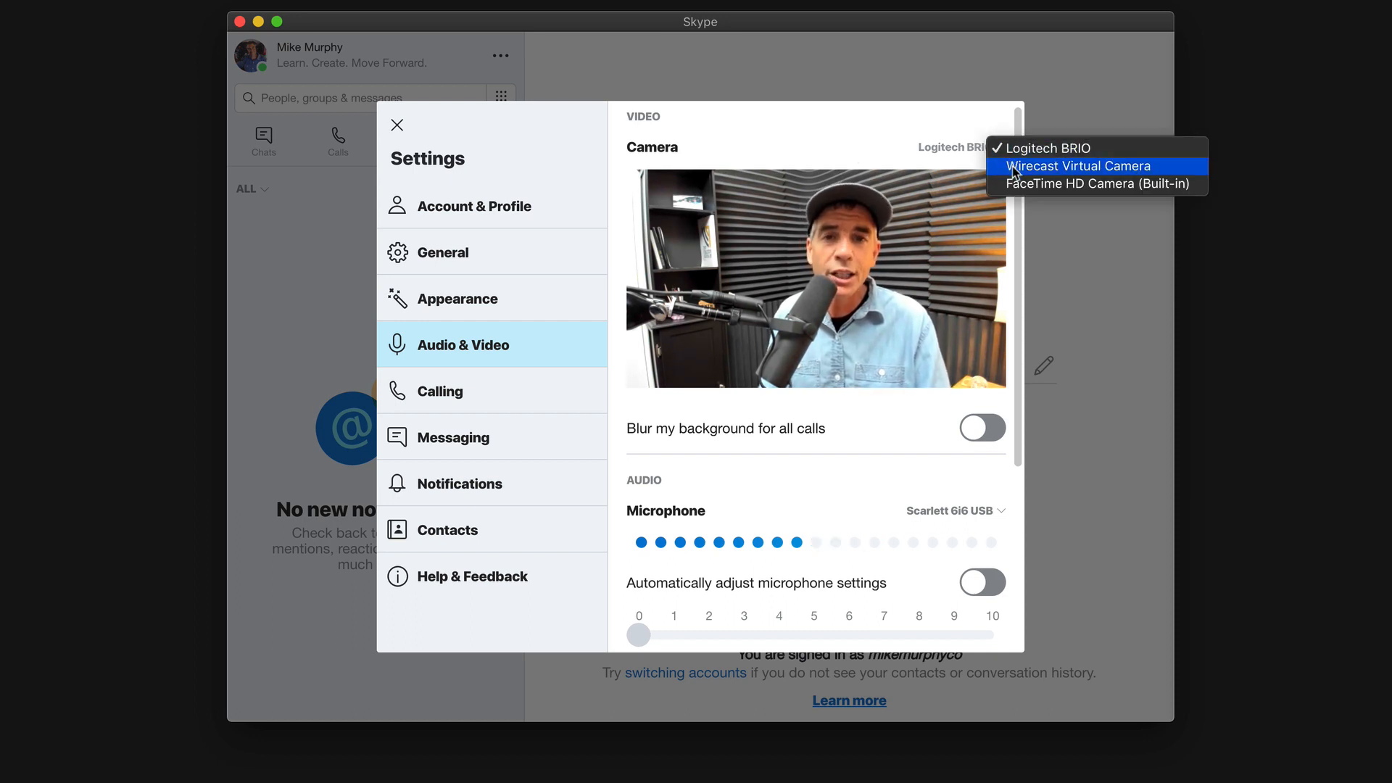
{"action": "left_click", "coordinate": [1076, 166]}
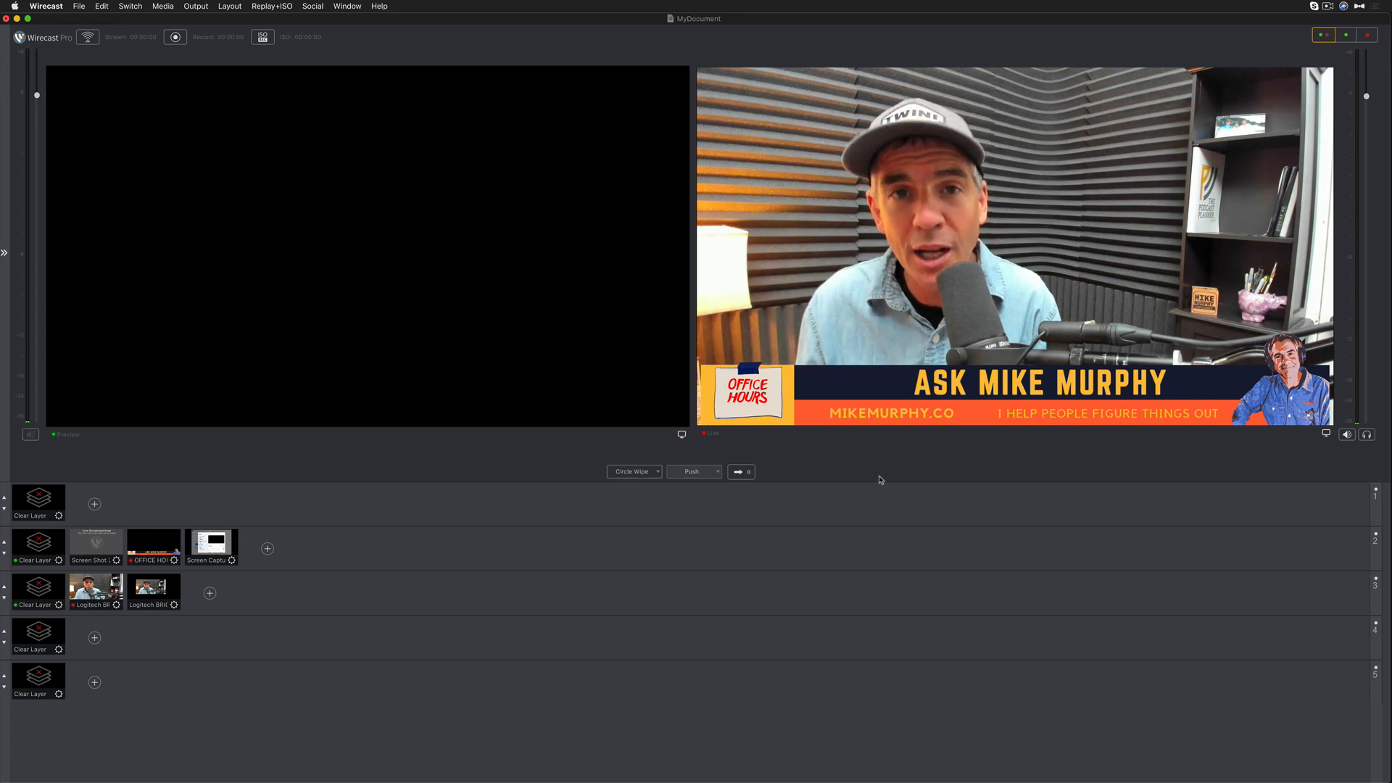
{"action": "left_click", "coordinate": [195, 7]}
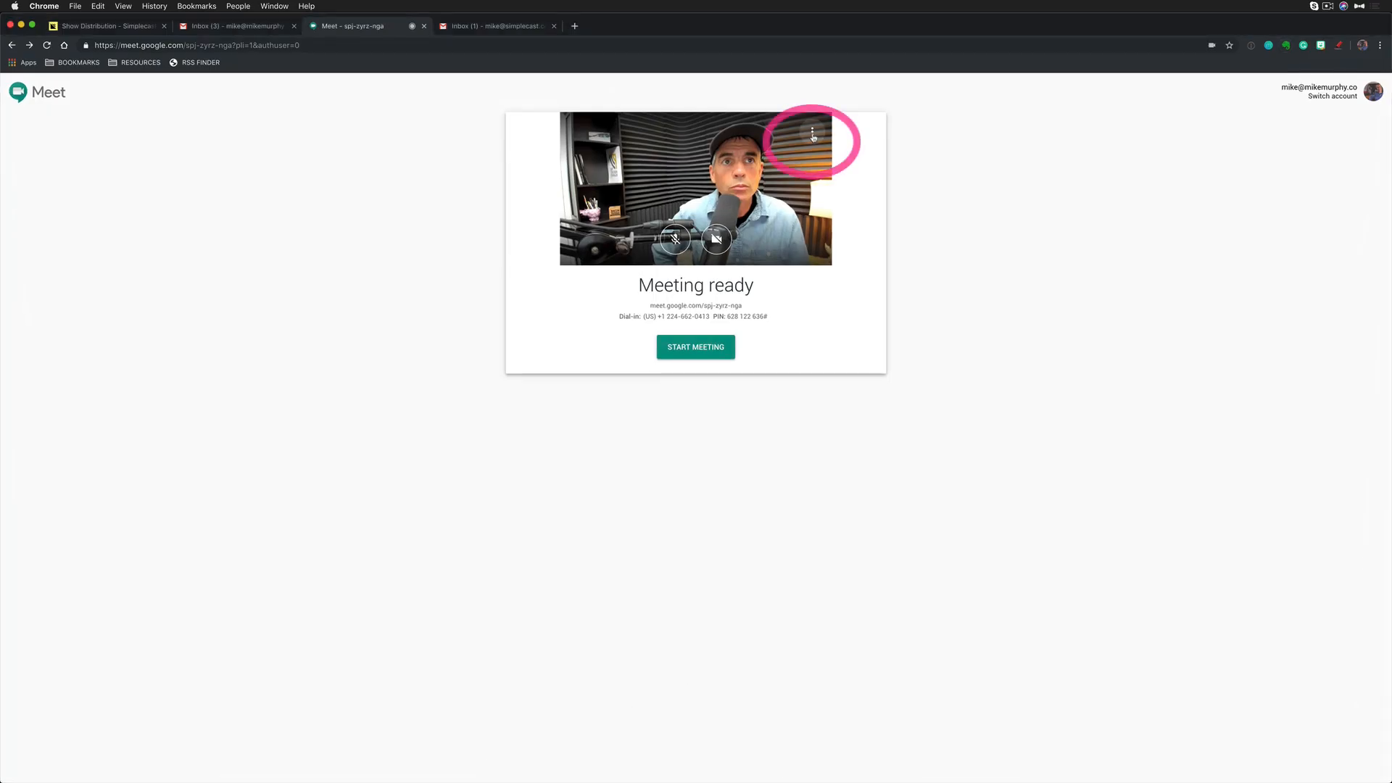
{"action": "left_click", "coordinate": [811, 134]}
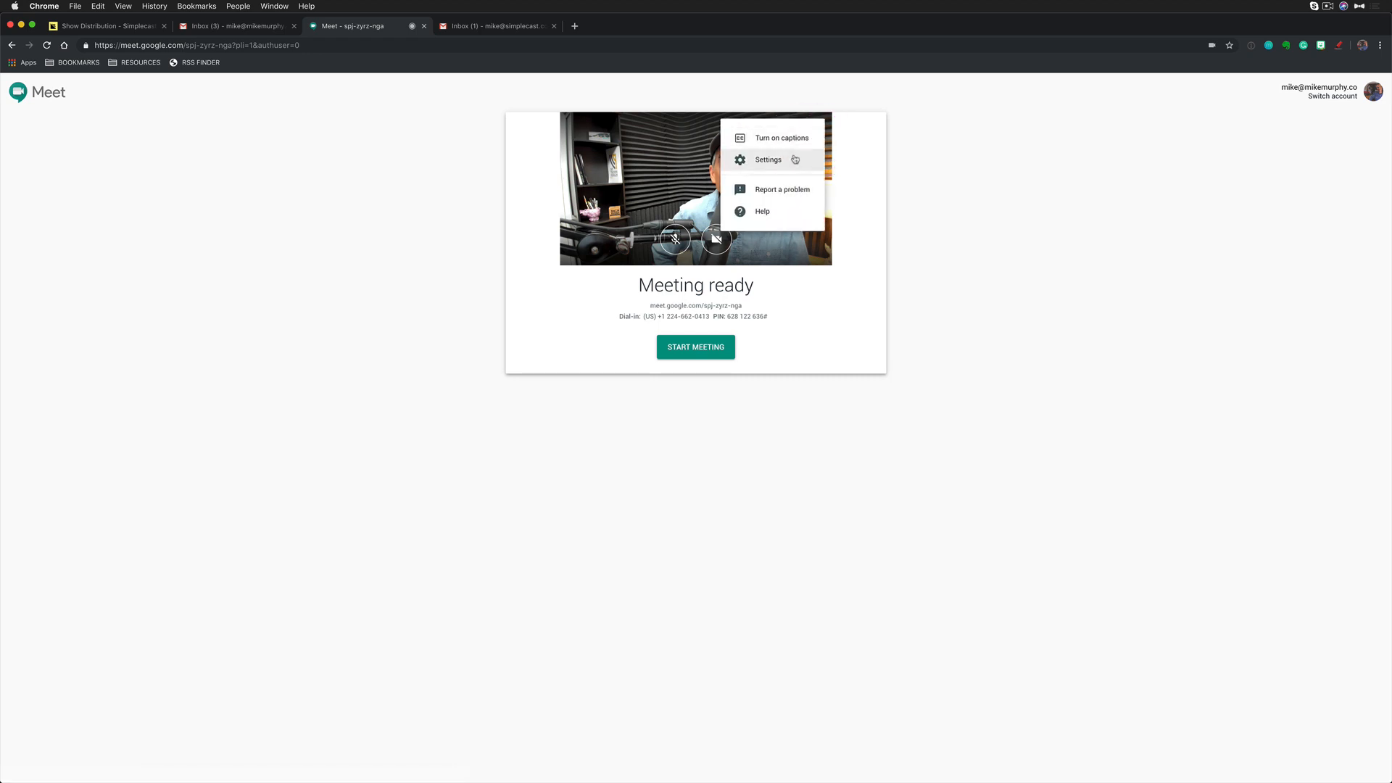
{"action": "left_click", "coordinate": [767, 159]}
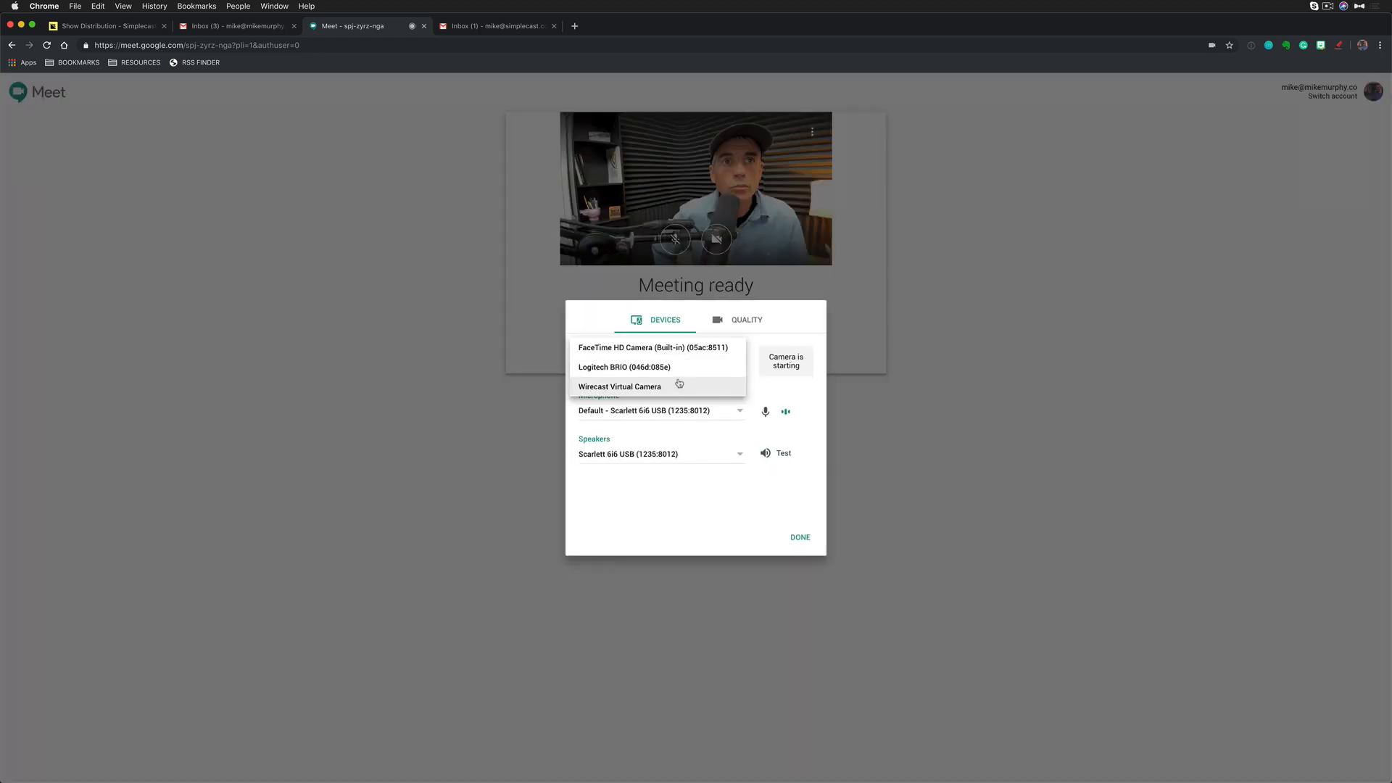
{"action": "left_click", "coordinate": [620, 386]}
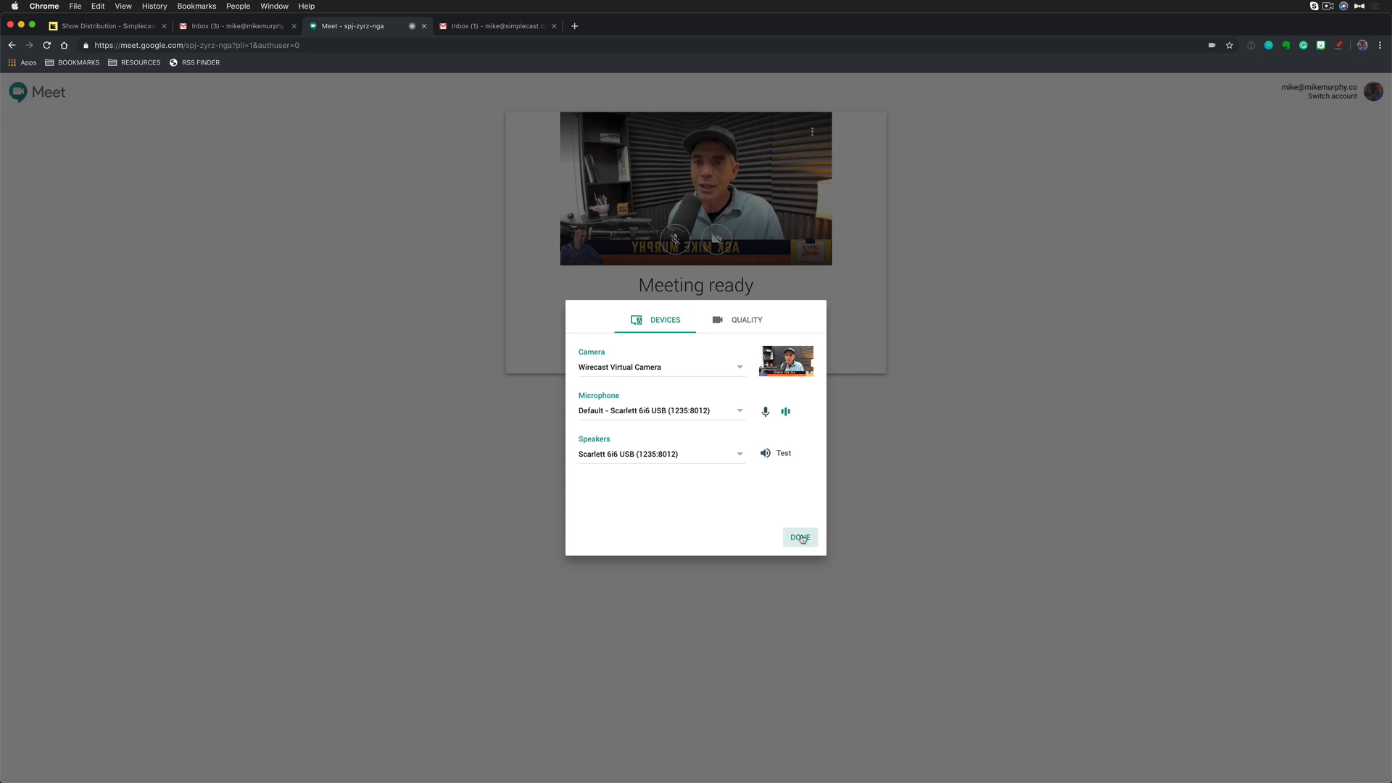